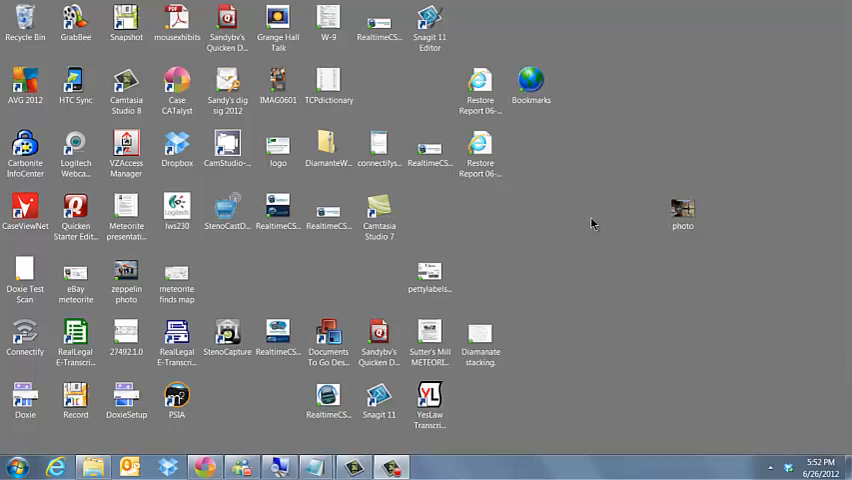
Bring up the desktop's shortcut menu and show its New submenu of item types
right_click(592, 224)
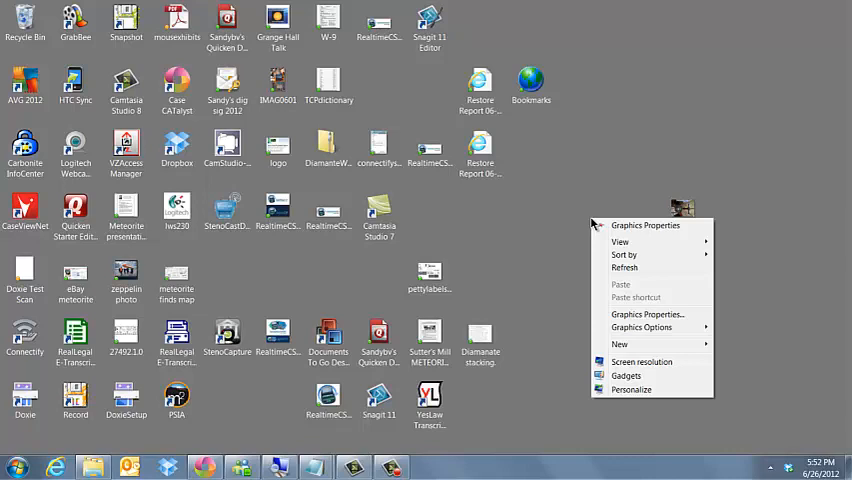
left_click(620, 344)
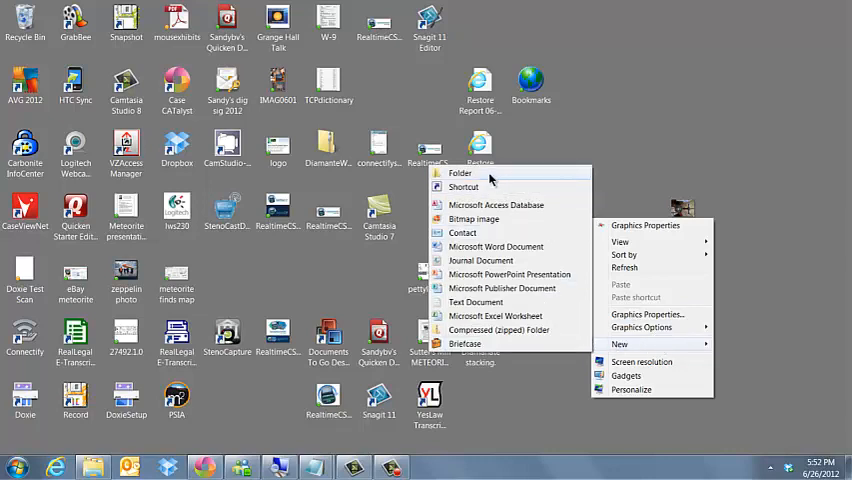
mouse_move(496, 204)
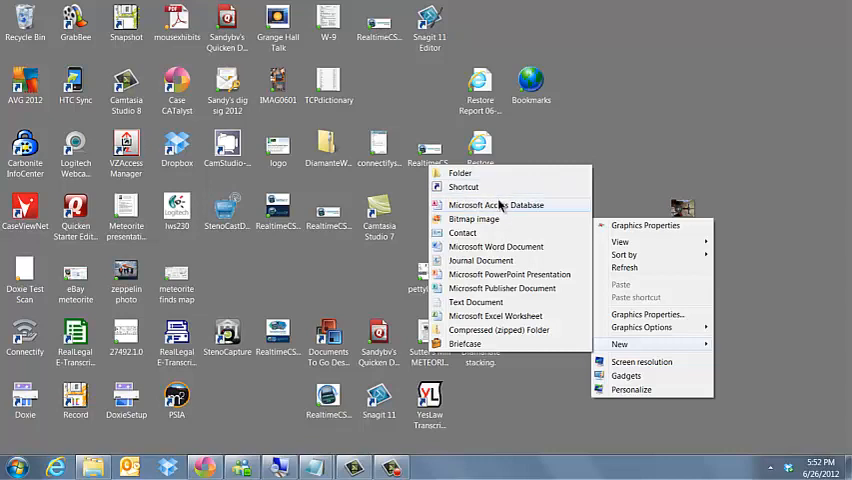
mouse_move(510, 288)
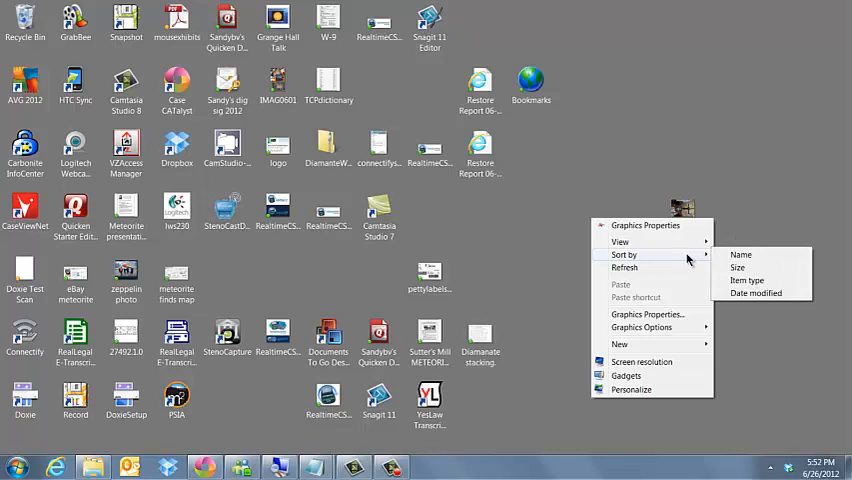
mouse_move(688, 258)
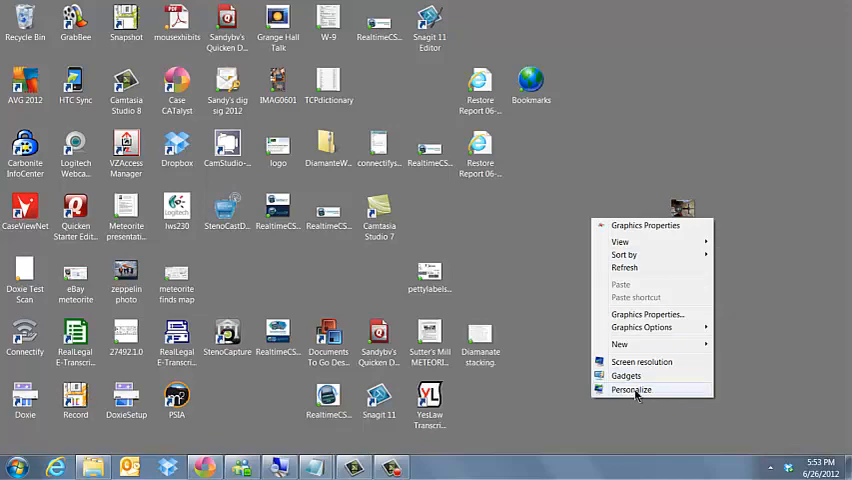
In Personalization, try the Characters theme, return to Unsaved Theme, then close the window
left_click(632, 388)
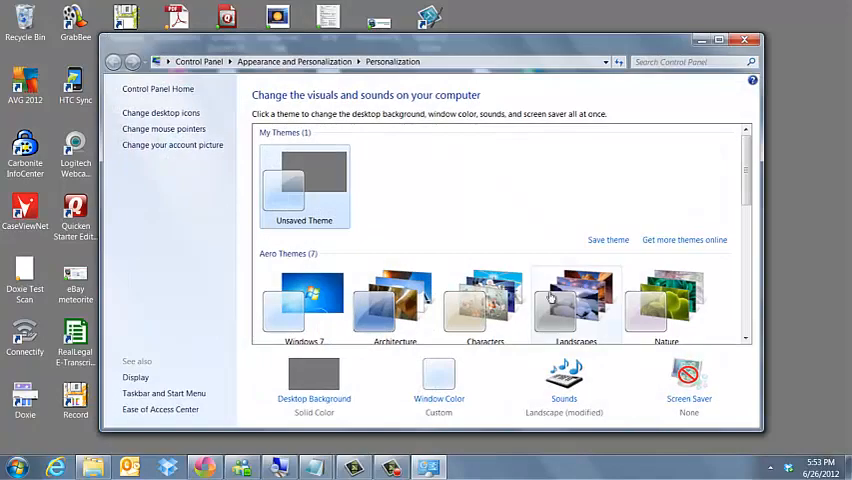
left_click(484, 300)
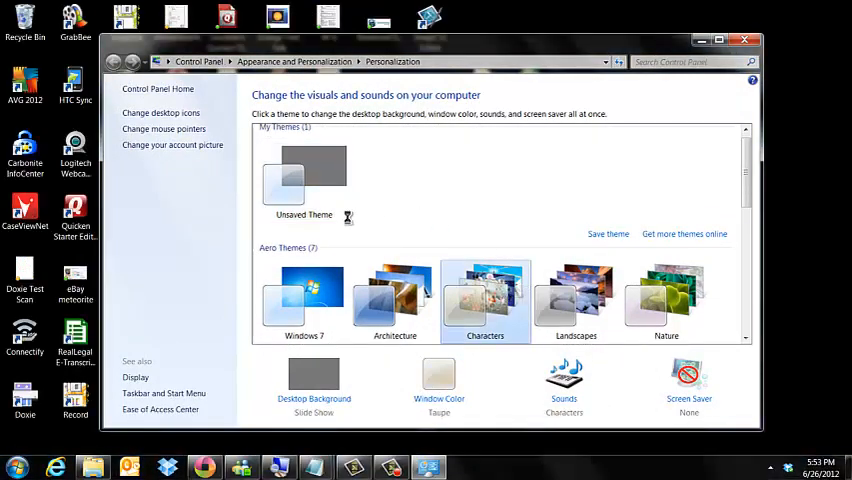
left_click(304, 300)
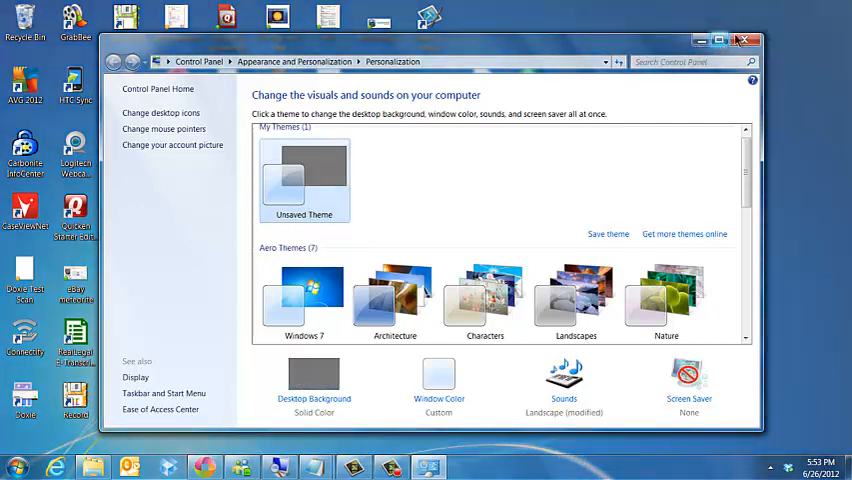
left_click(744, 40)
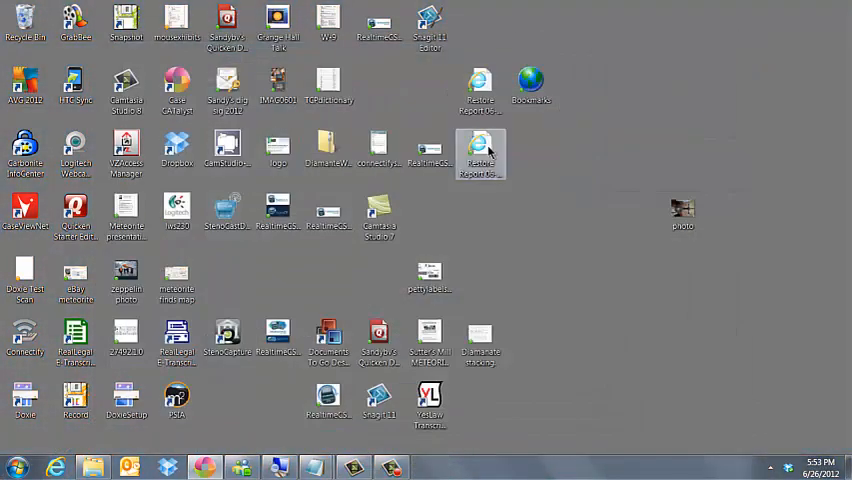
left_click(480, 150)
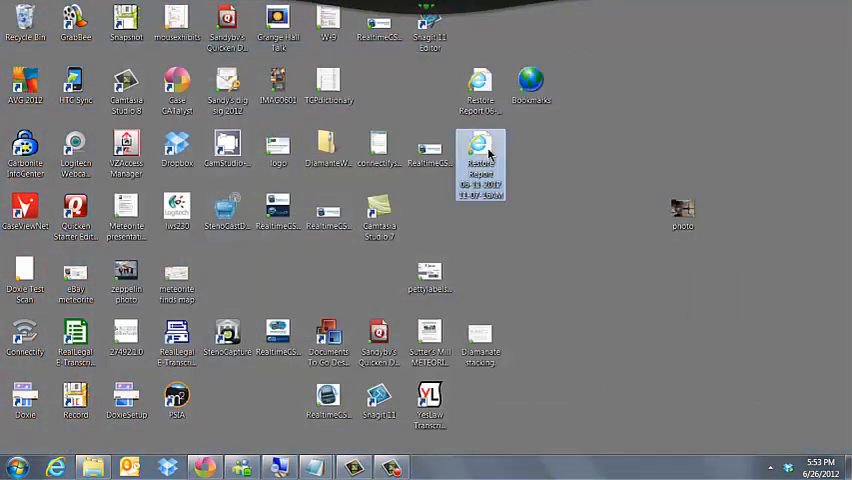
right_click(480, 150)
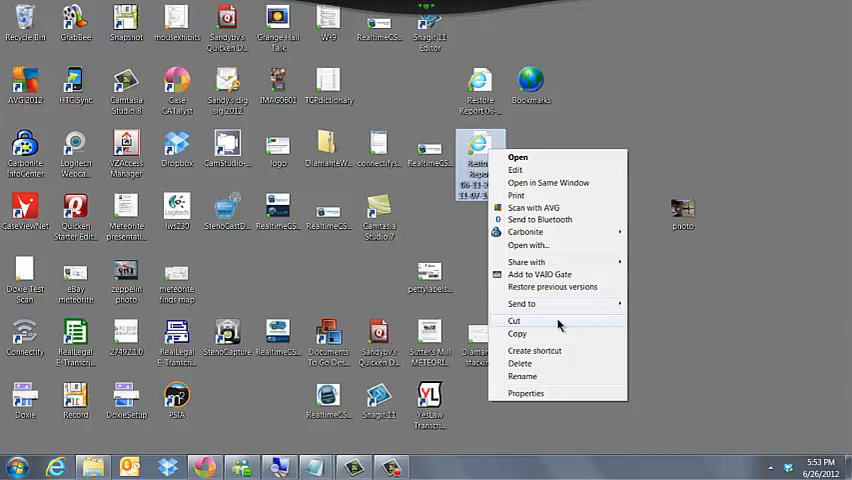
mouse_move(536, 368)
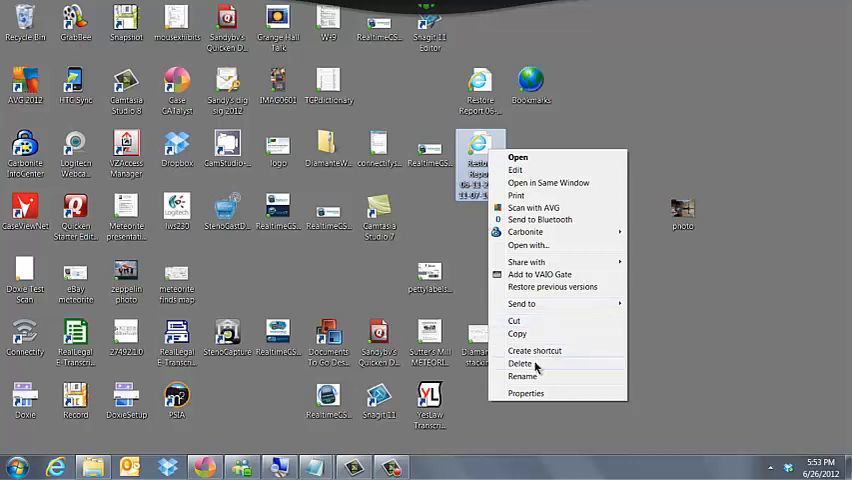
mouse_move(536, 376)
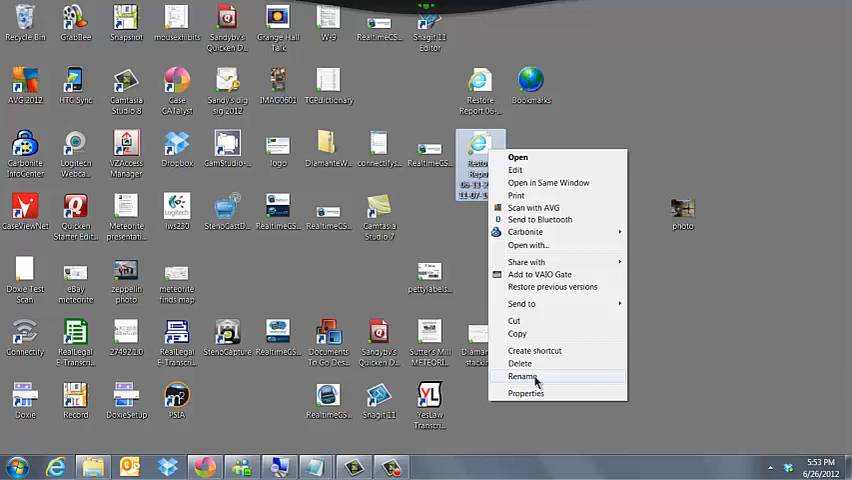
left_click(522, 376)
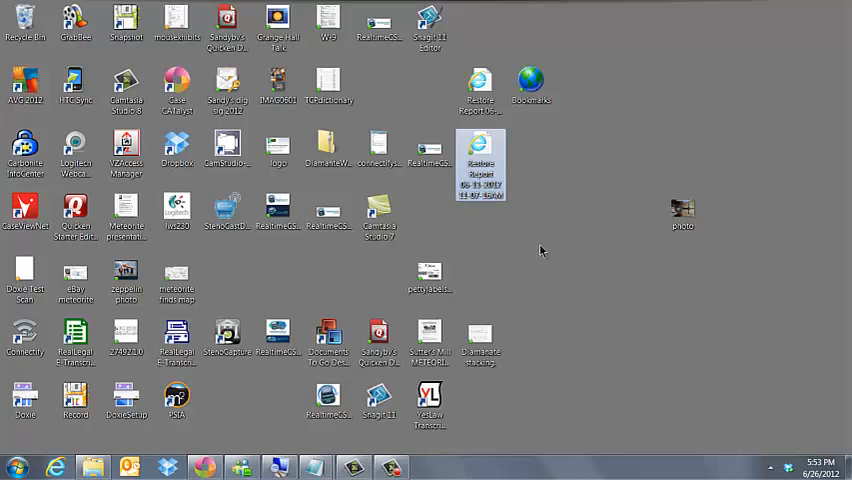
Bring up the desktop's shortcut menu again with Screen resolution and Personalize
right_click(544, 250)
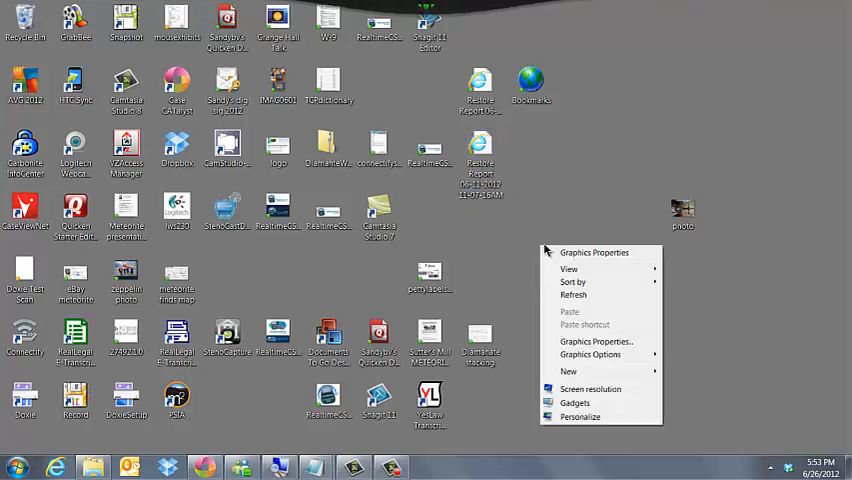
mouse_move(580, 392)
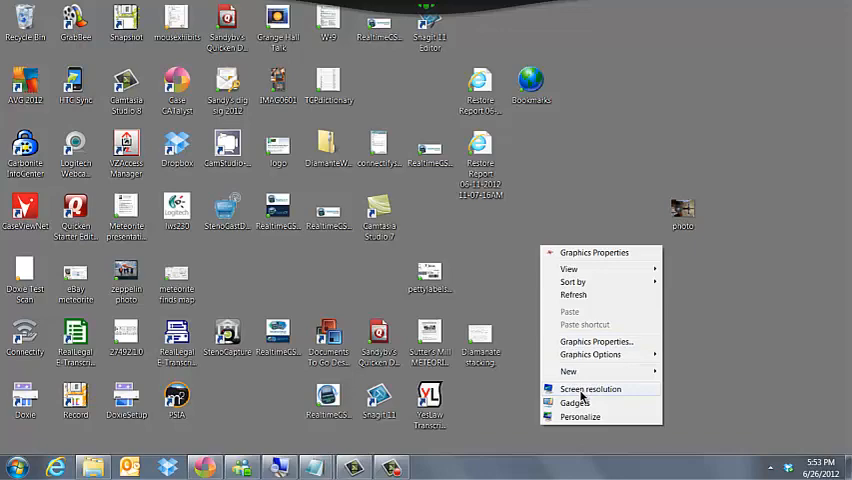
mouse_move(568, 300)
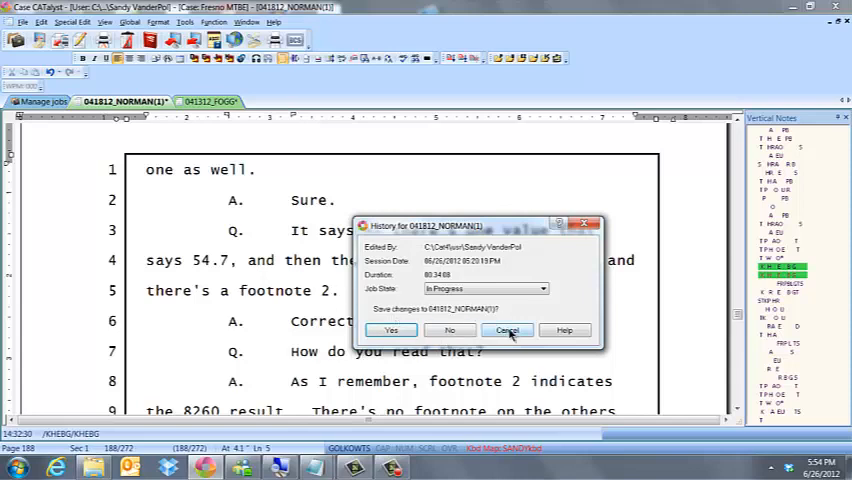
Answer the History save-changes prompt so Case CATalyst closes to the desktop
left_click(508, 330)
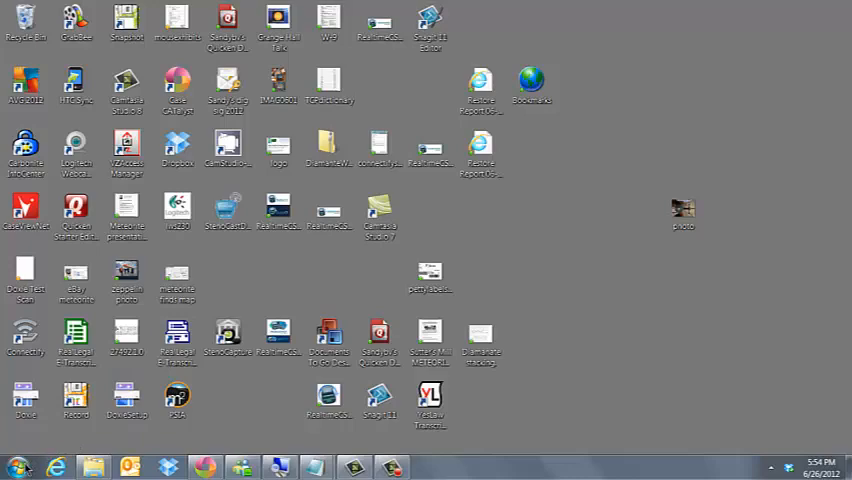
Search Control Panel for mouse pointer options and open the Mouse Properties dialog
left_click(16, 468)
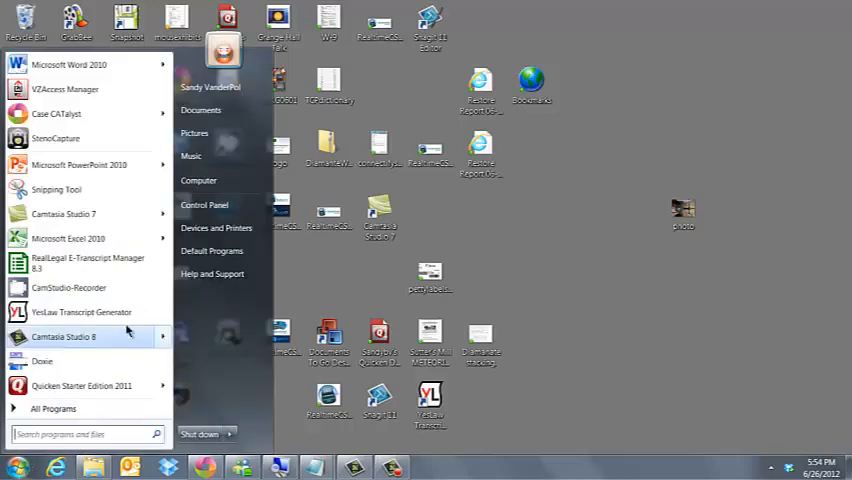
left_click(204, 204)
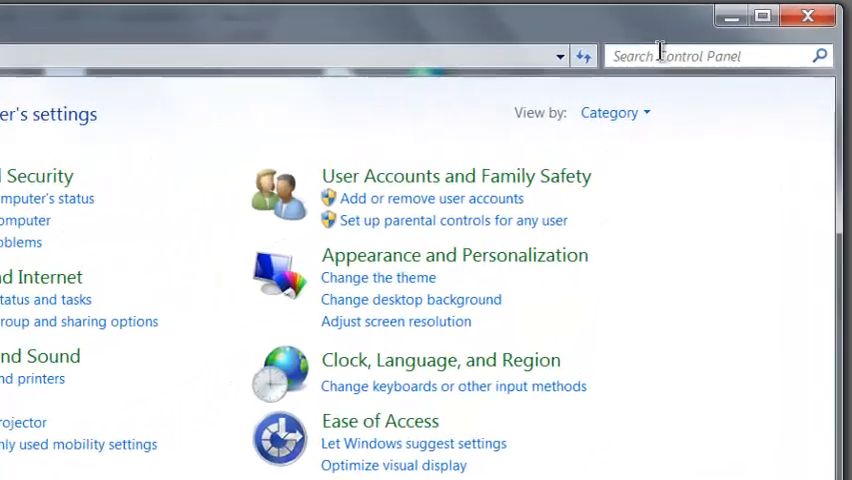
type("mouse")
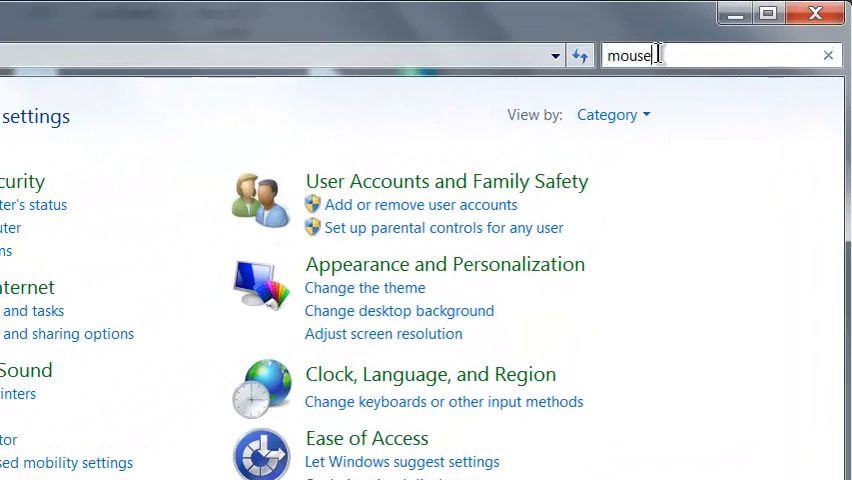
type("option")
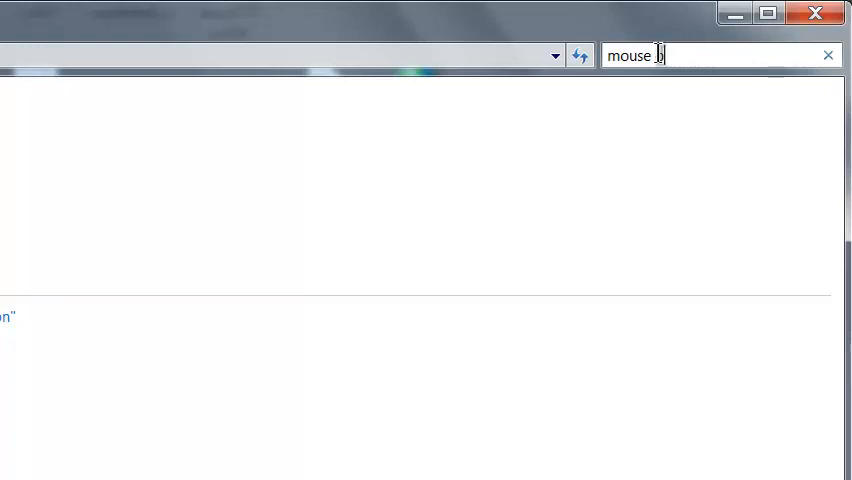
type("ointer")
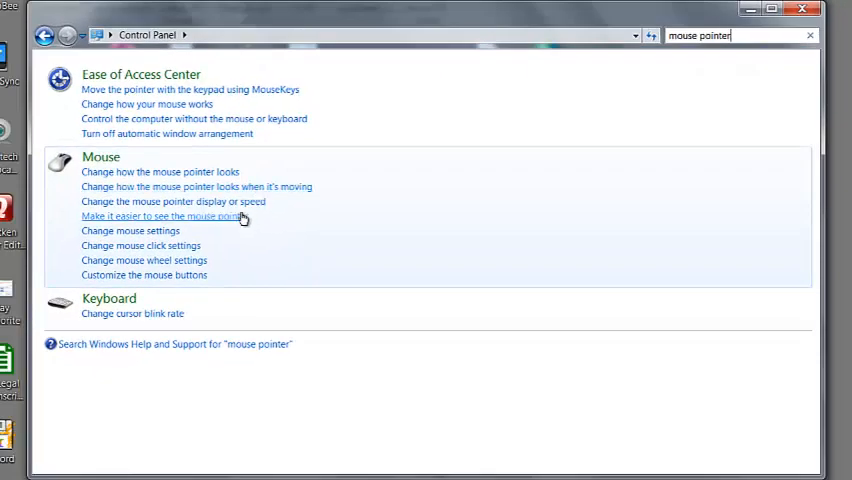
mouse_move(130, 232)
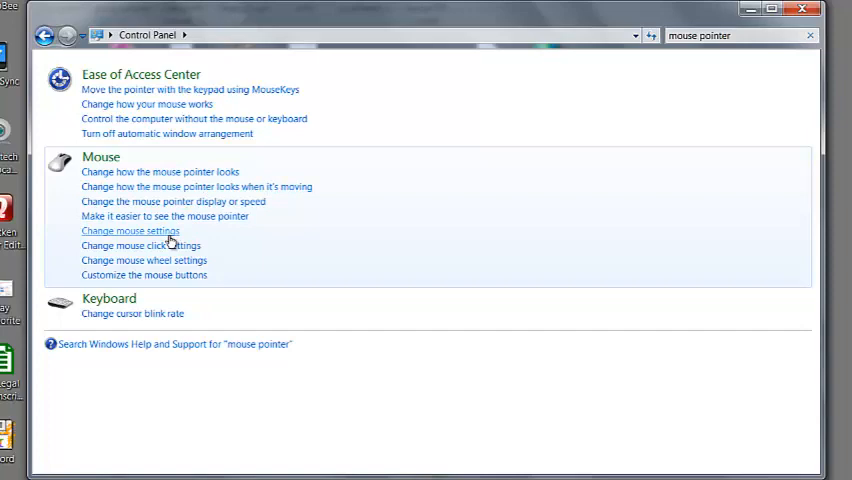
left_click(130, 230)
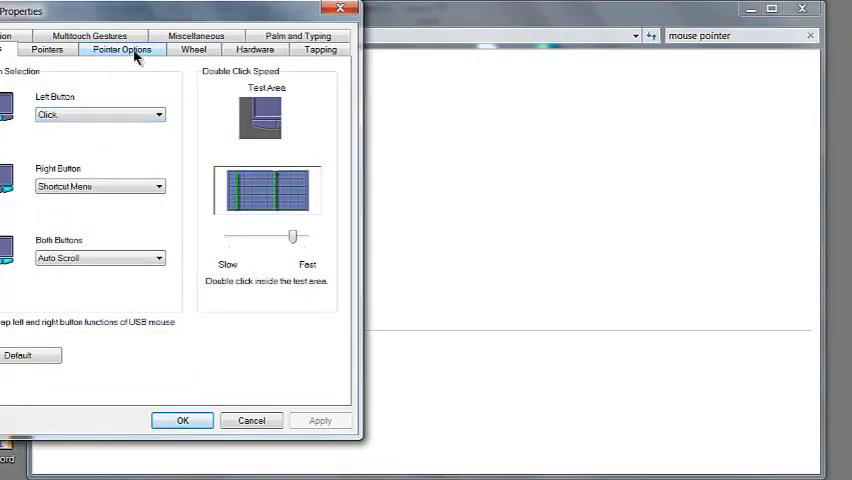
In Pointer Options, turn on snapping the pointer to a dialog's default button and apply it
left_click(122, 48)
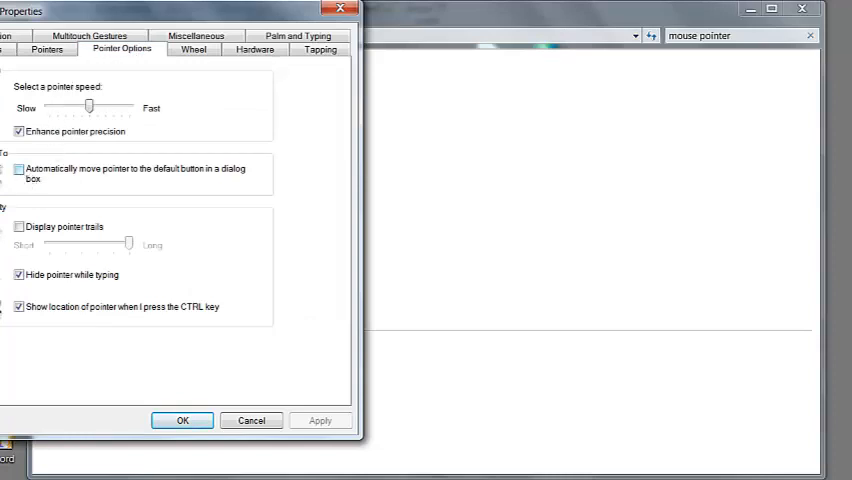
mouse_move(36, 180)
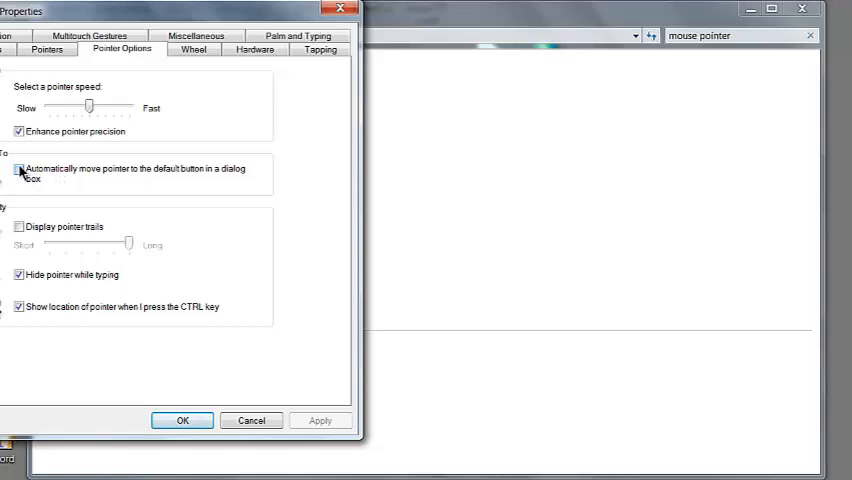
left_click(18, 172)
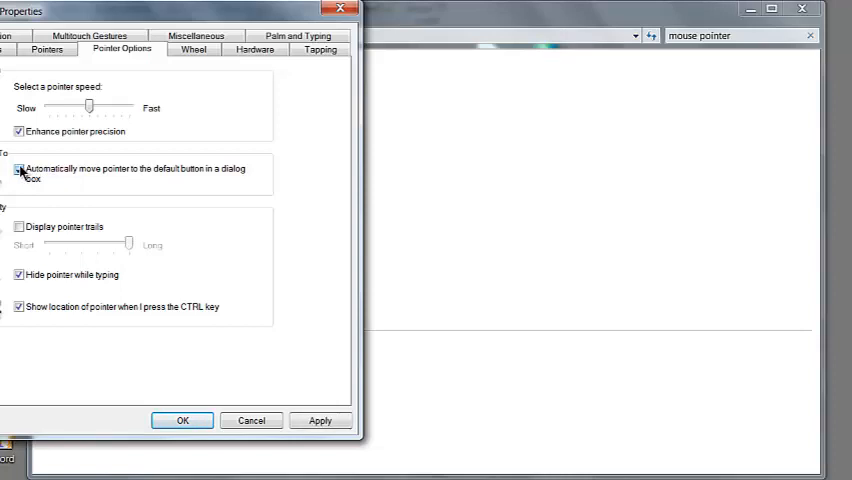
left_click(18, 168)
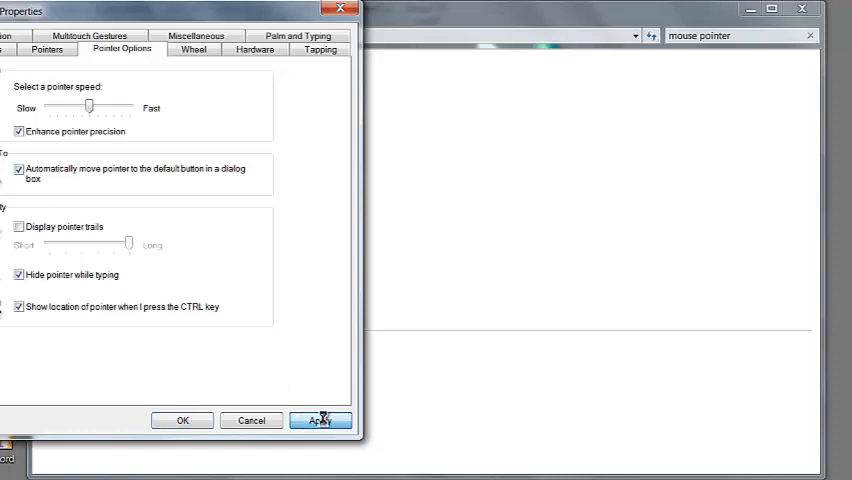
left_click(320, 420)
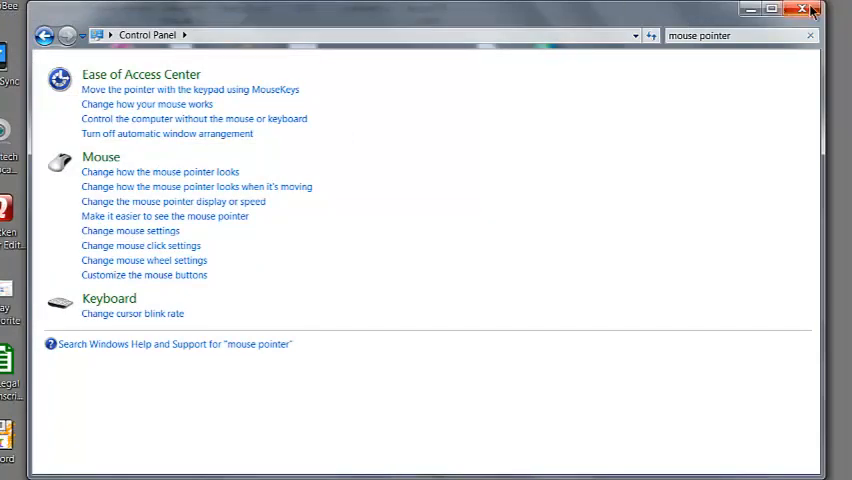
Close Case CATalyst, answering the save-changes History prompt for both open transcripts
left_click(804, 8)
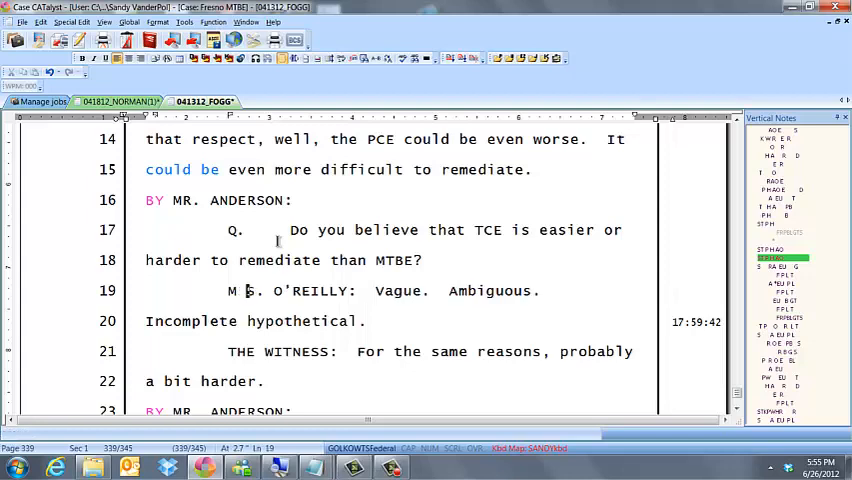
left_click(22, 22)
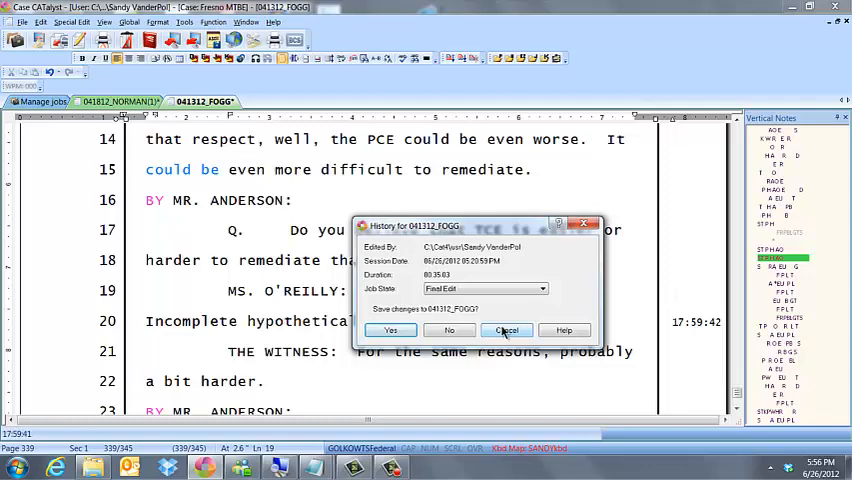
left_click(506, 330)
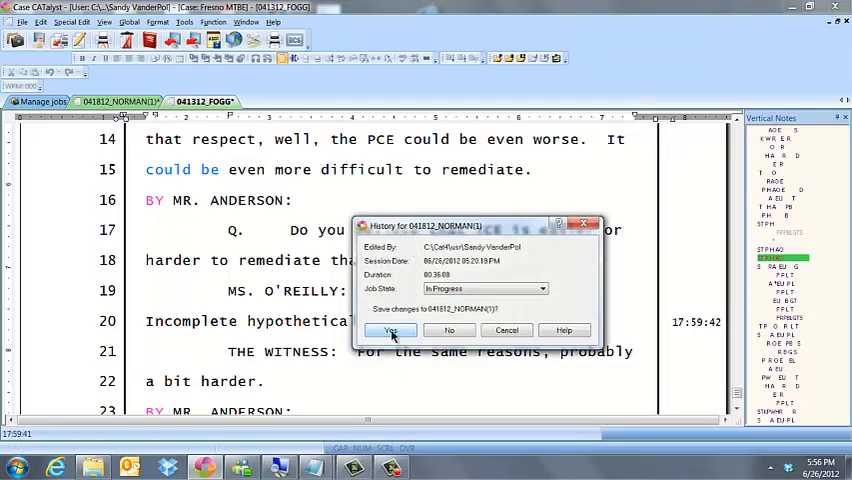
left_click(390, 330)
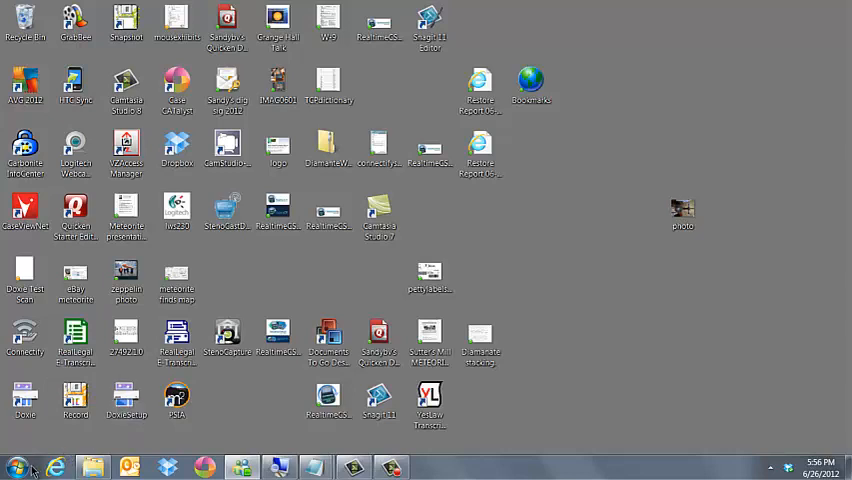
Open Windows Help and Support from the Start menu
left_click(16, 468)
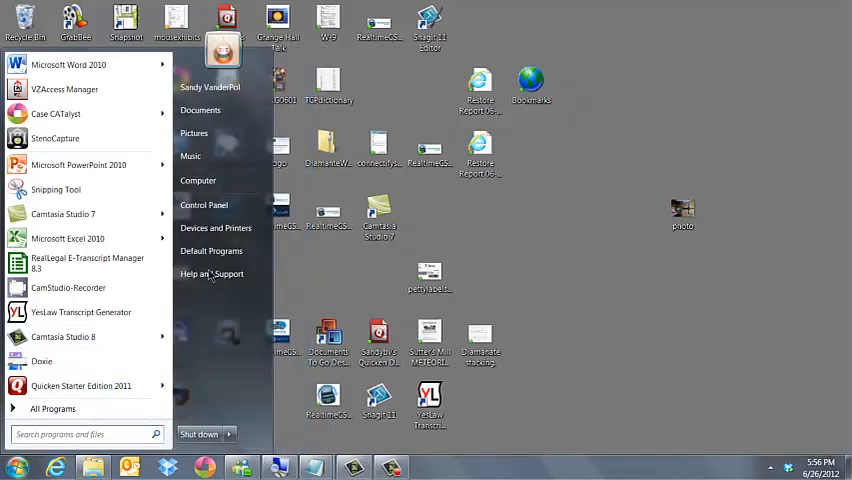
mouse_move(212, 272)
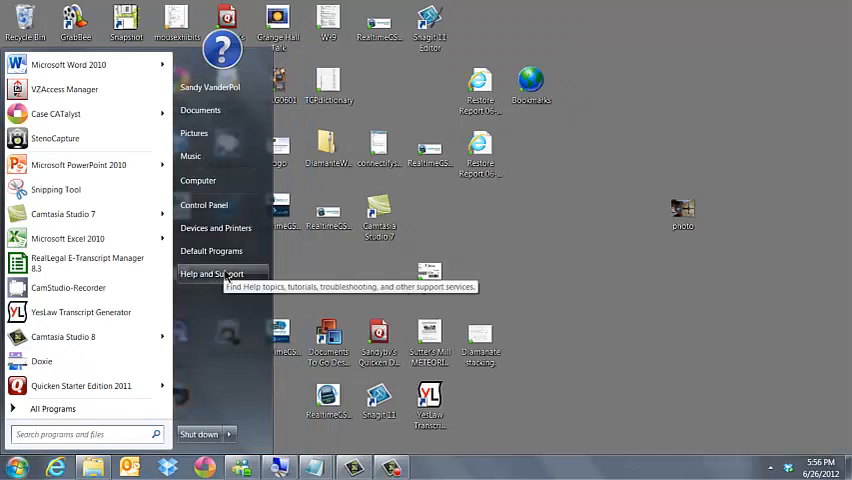
left_click(212, 274)
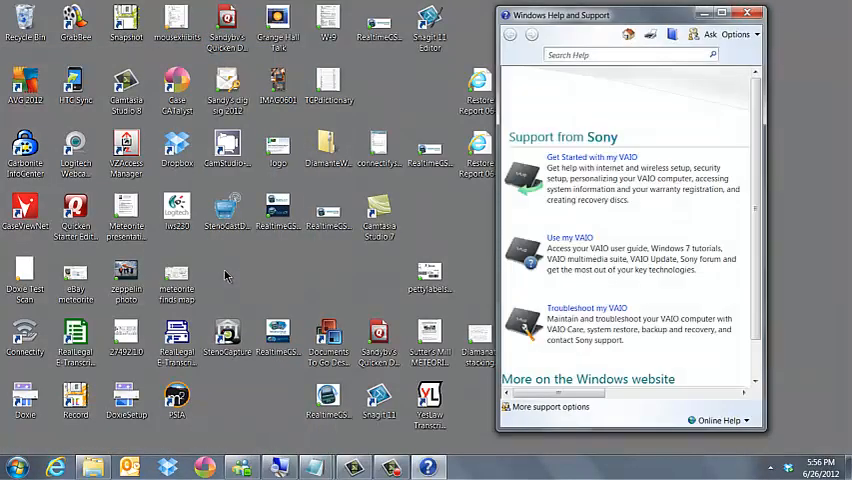
mouse_move(560, 84)
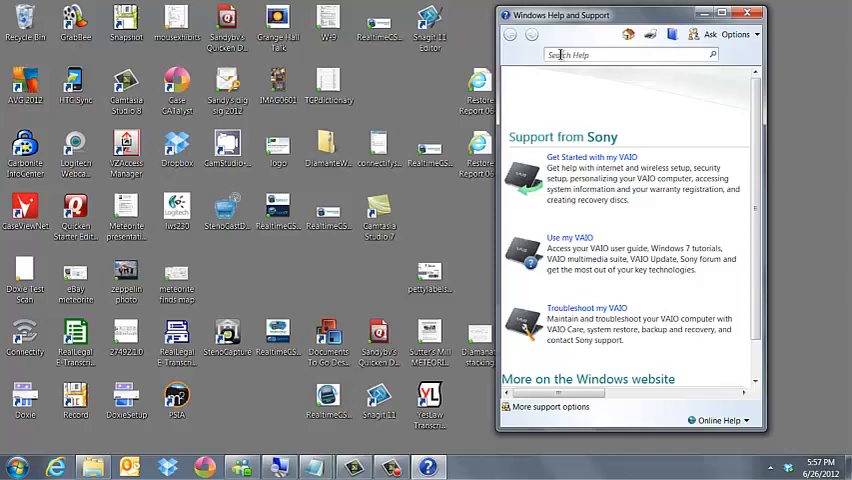
Look up help on changing resolution and 'mouse pointer' settings, then close Help
type("change resolution")
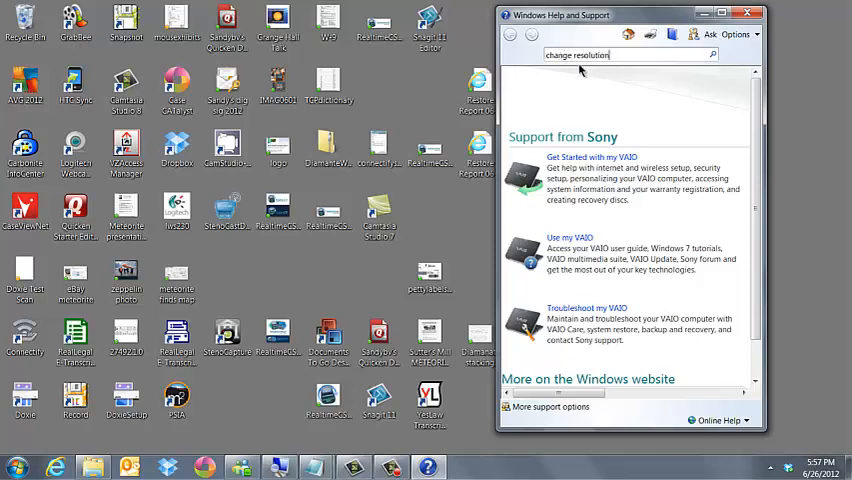
left_click(712, 56)
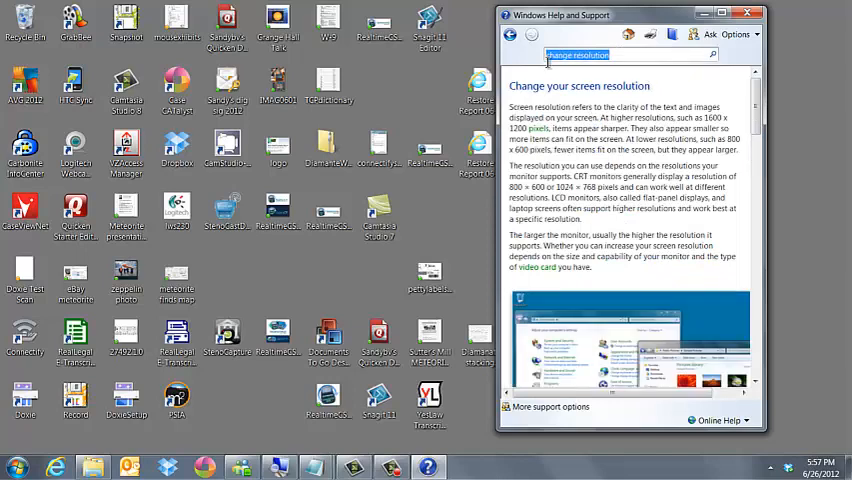
type("mouse pointer options")
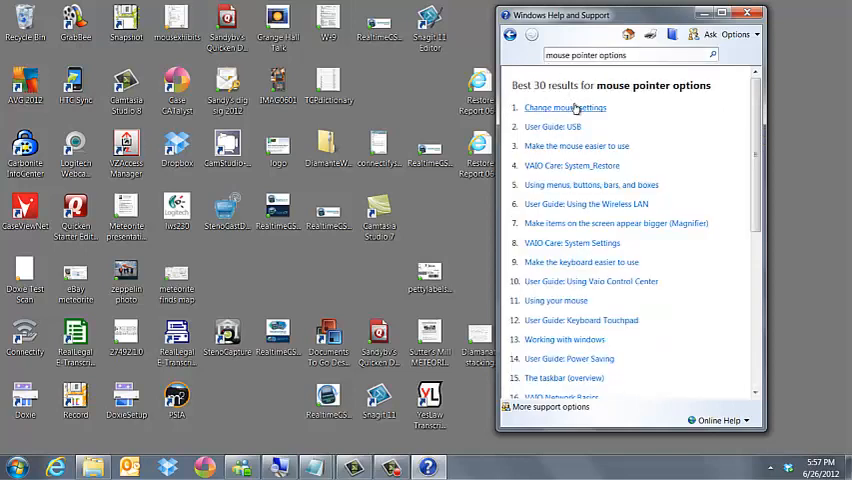
left_click(564, 108)
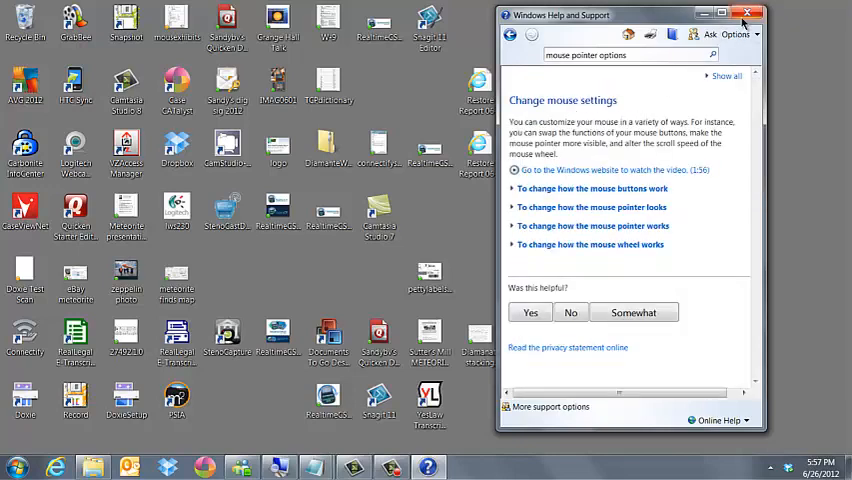
left_click(748, 14)
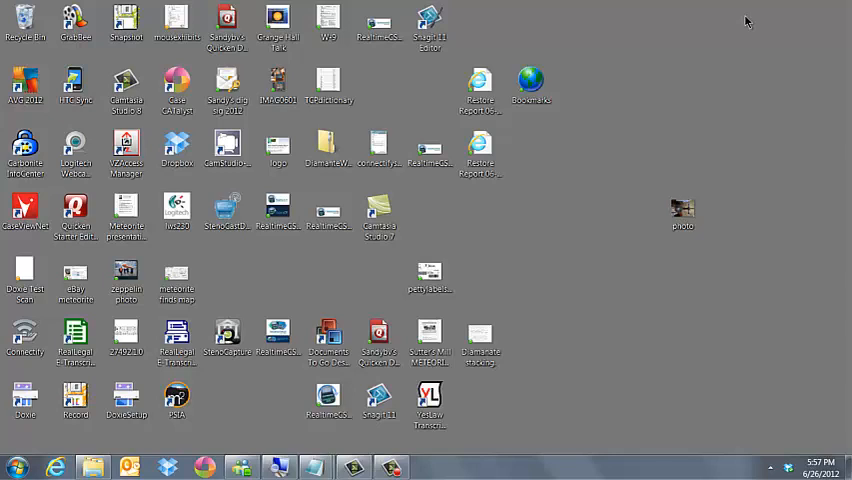
mouse_move(548, 148)
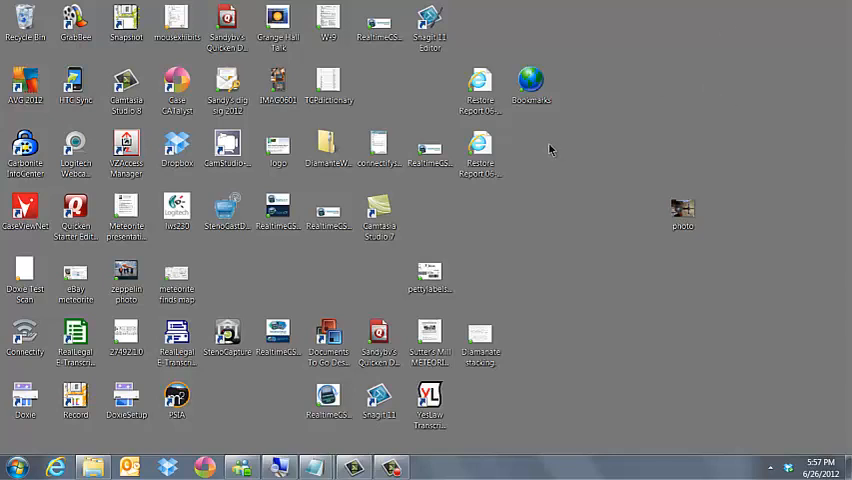
mouse_move(556, 152)
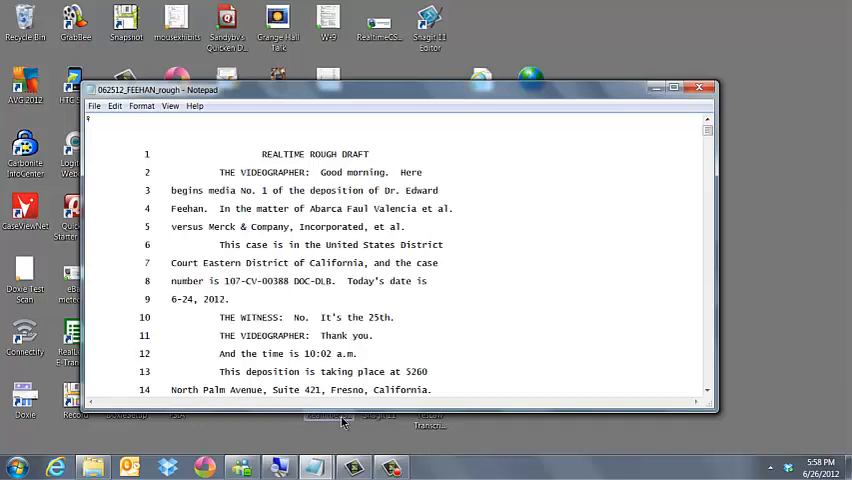
Maximize the Notepad rough-draft transcript window to fill the screen
left_click(672, 88)
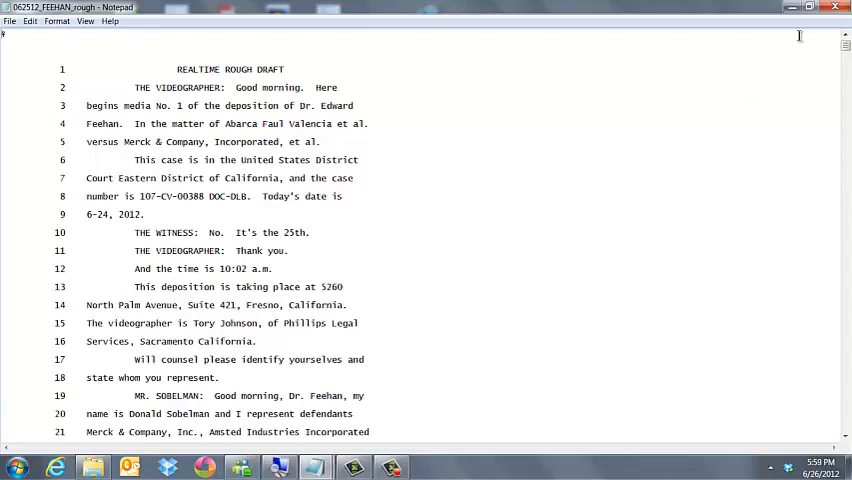
mouse_move(740, 88)
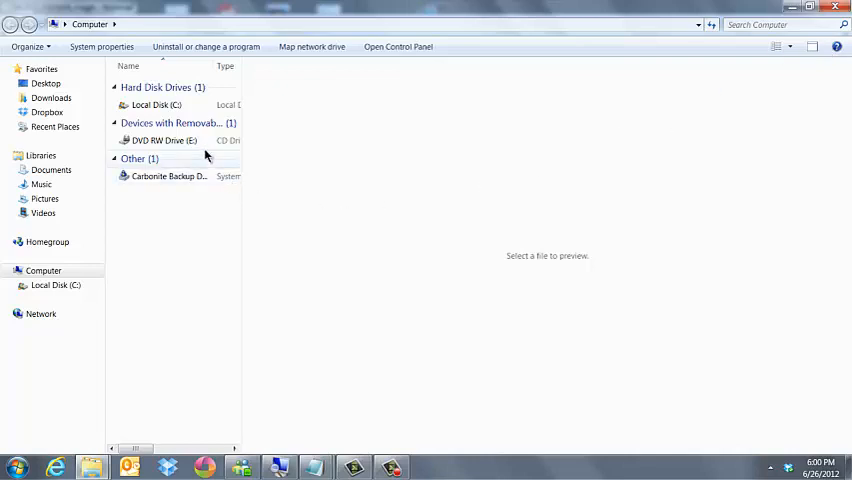
Close the Computer window to return to the maximized Notepad transcript
left_click(164, 140)
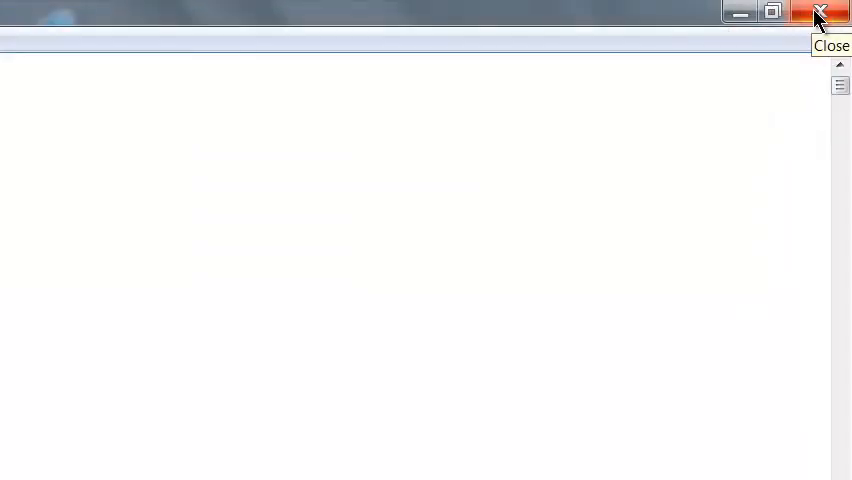
left_click(16, 468)
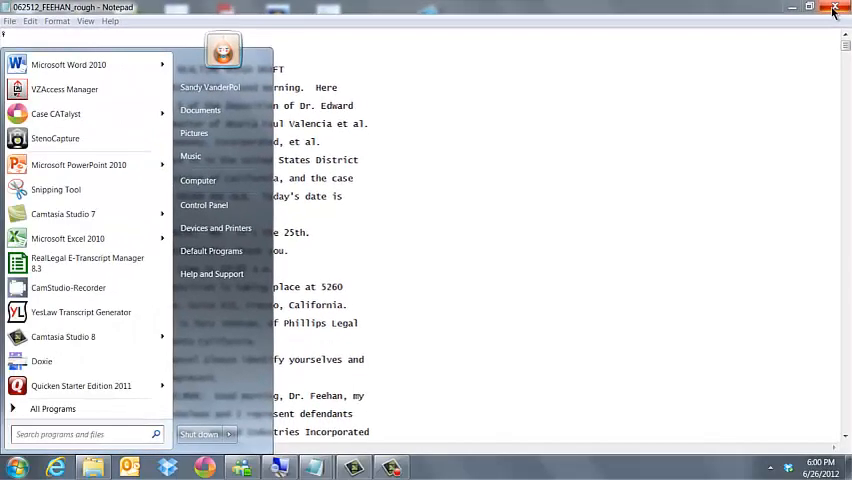